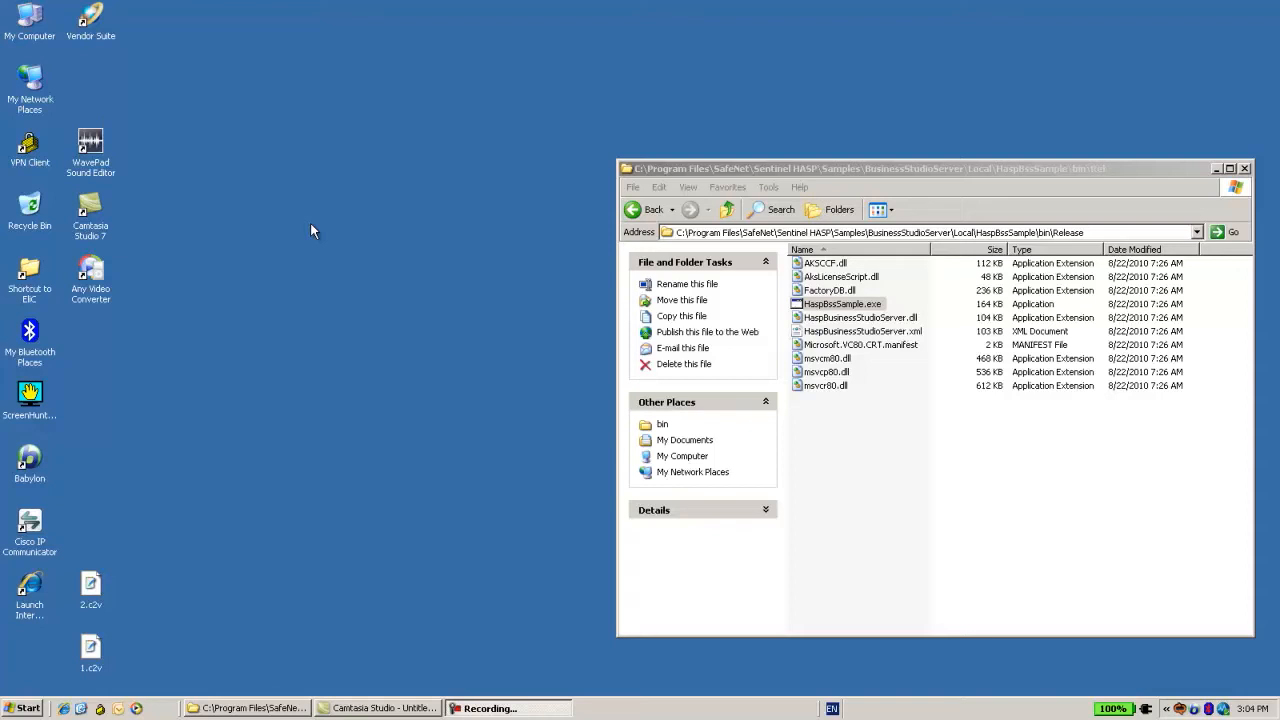
{"action": "mouse_move", "coordinate": [318, 232]}
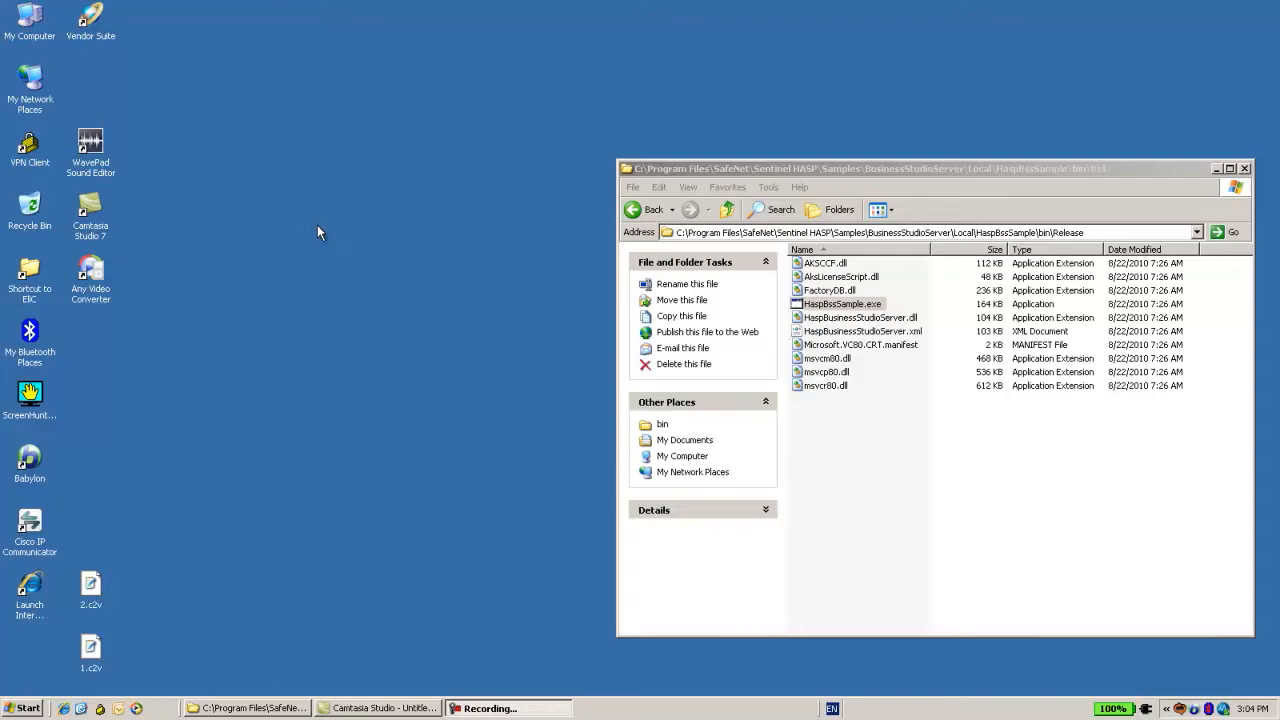
{"action": "mouse_move", "coordinate": [678, 248]}
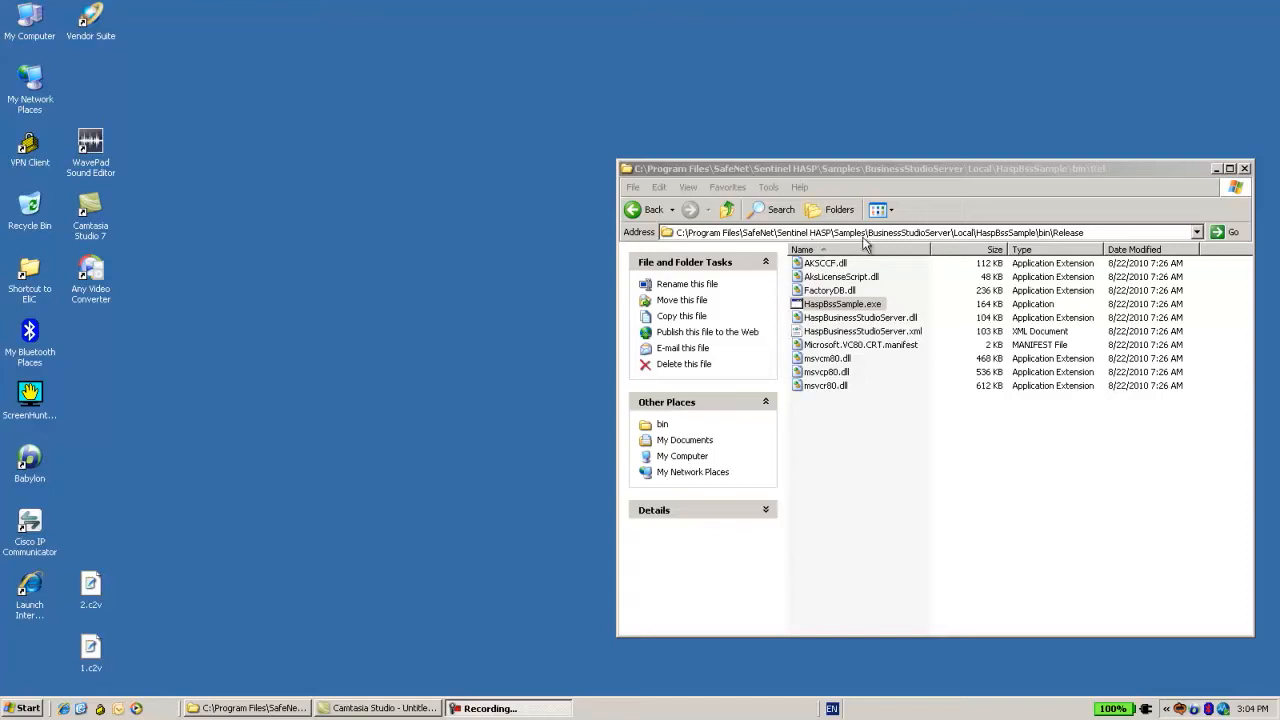
{"action": "mouse_move", "coordinate": [976, 248]}
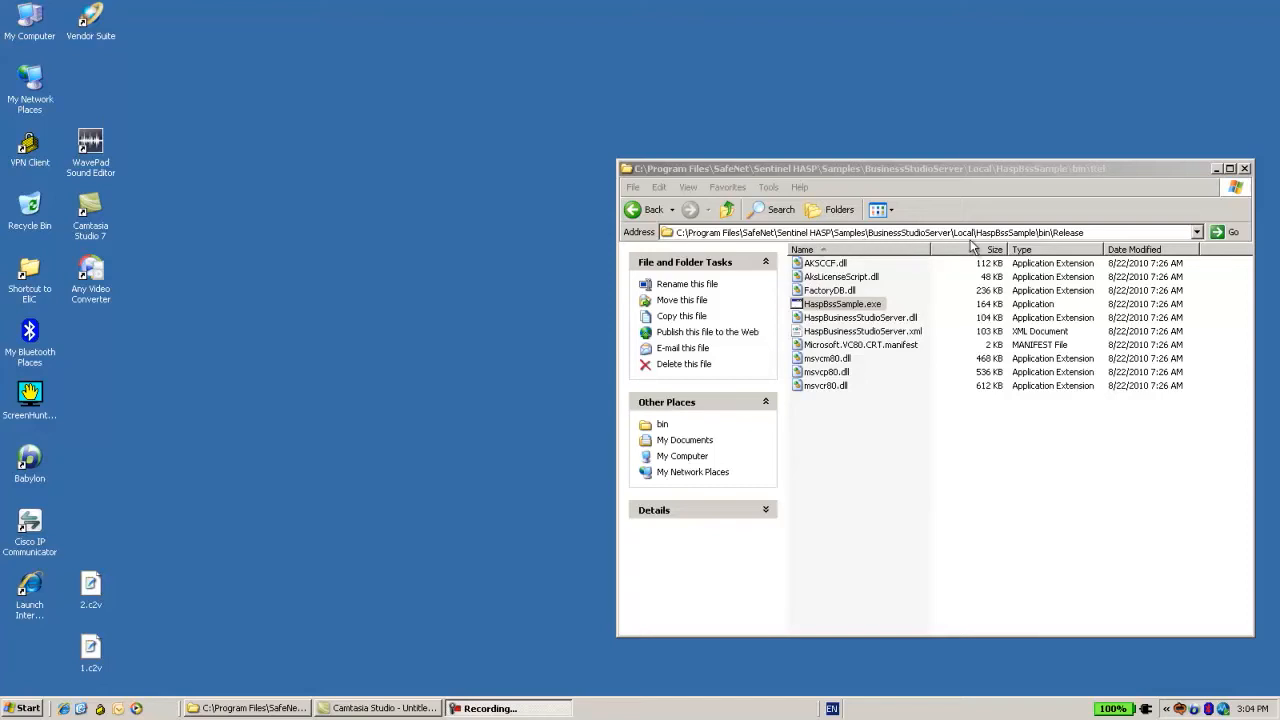
{"action": "mouse_move", "coordinate": [1056, 244]}
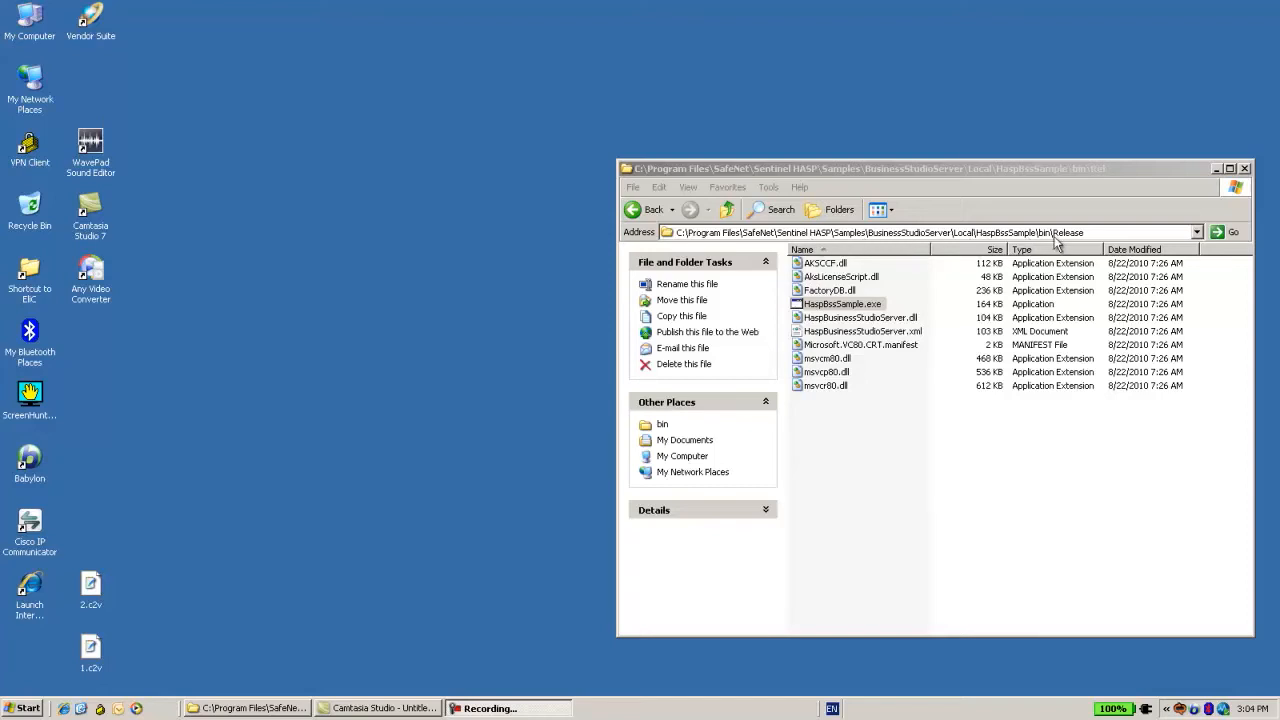
Launch HaspBsSample.exe and enter the password for user HASP on localhost port 443
{"action": "left_click", "coordinate": [840, 304]}
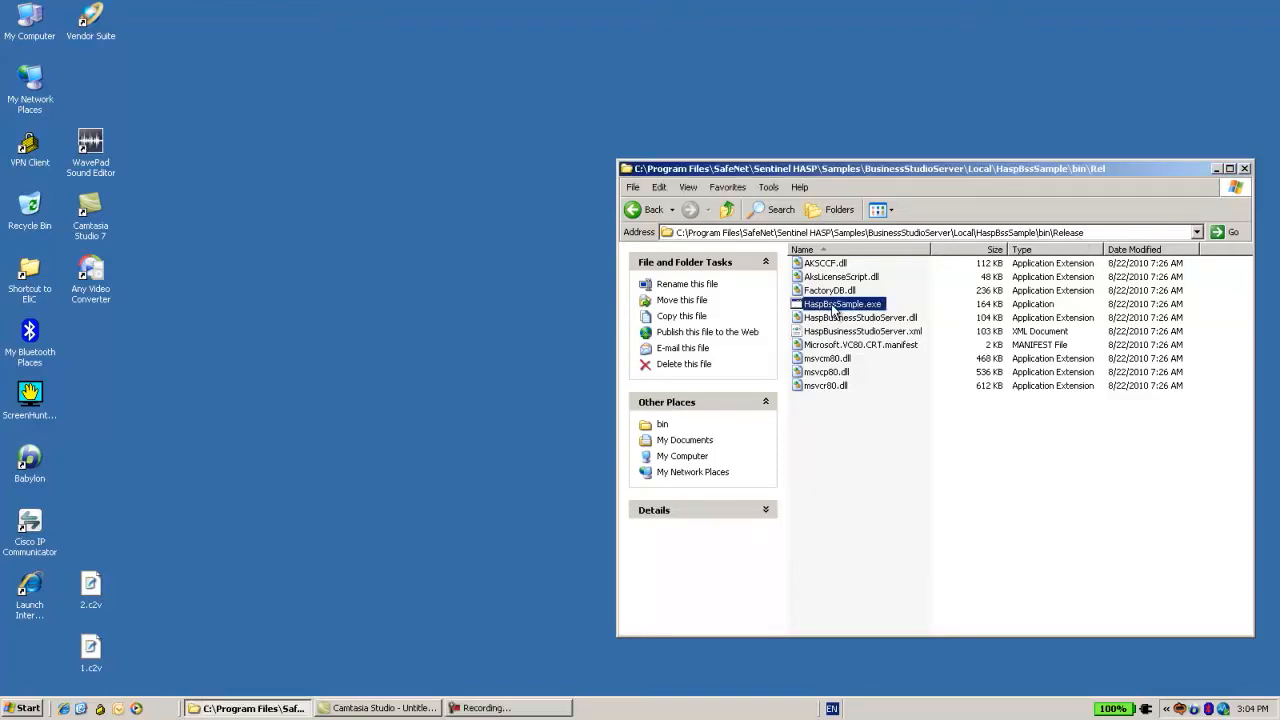
{"action": "mouse_move", "coordinate": [844, 304]}
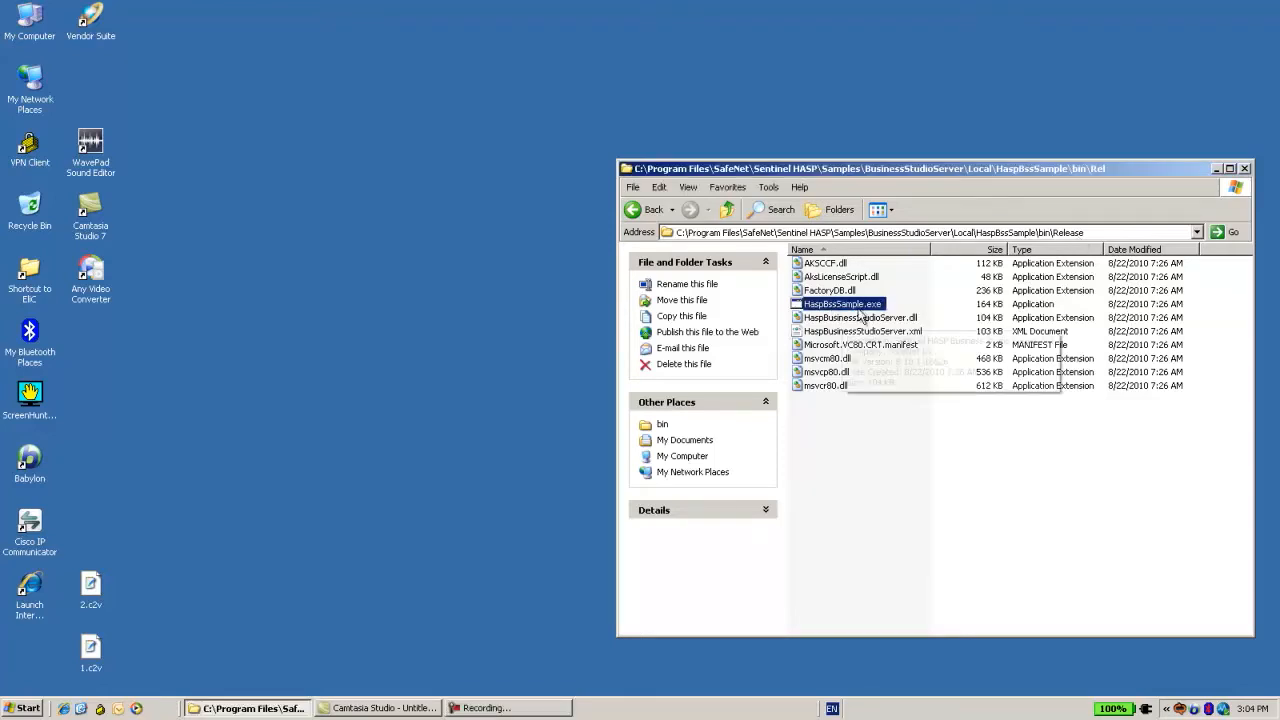
{"action": "double_click", "coordinate": [840, 304]}
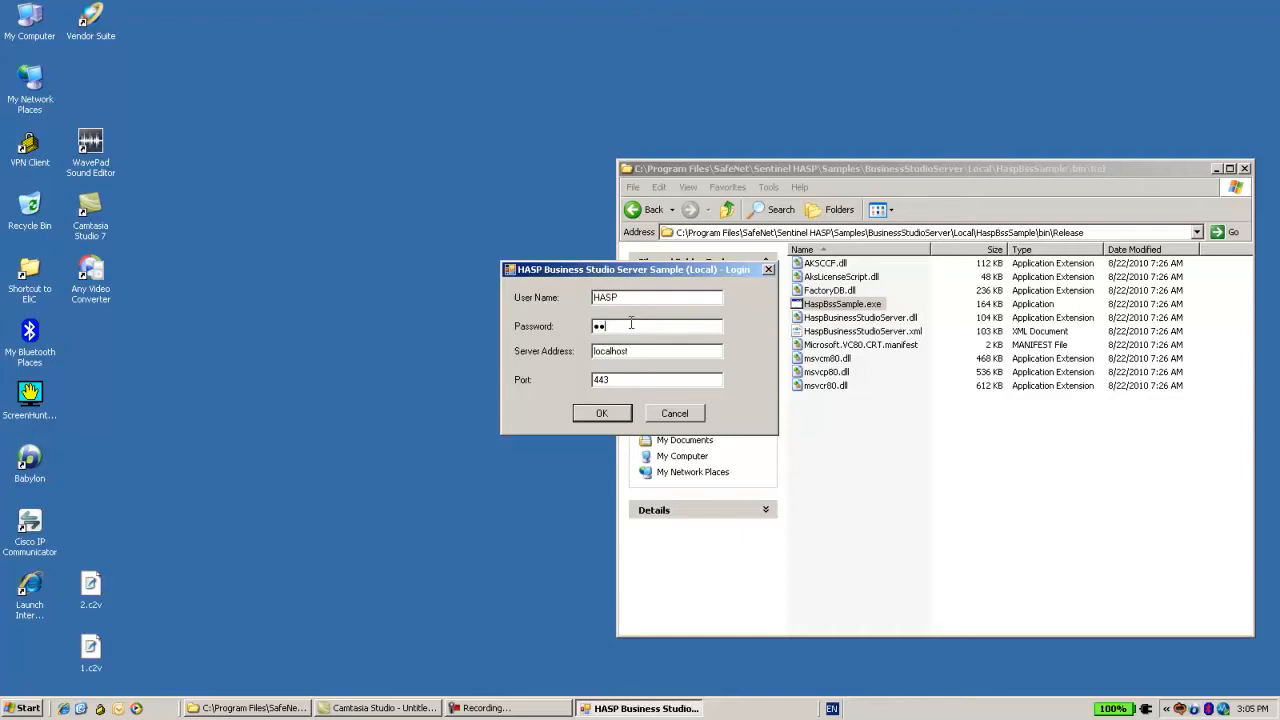
{"action": "type", "text": "••"}
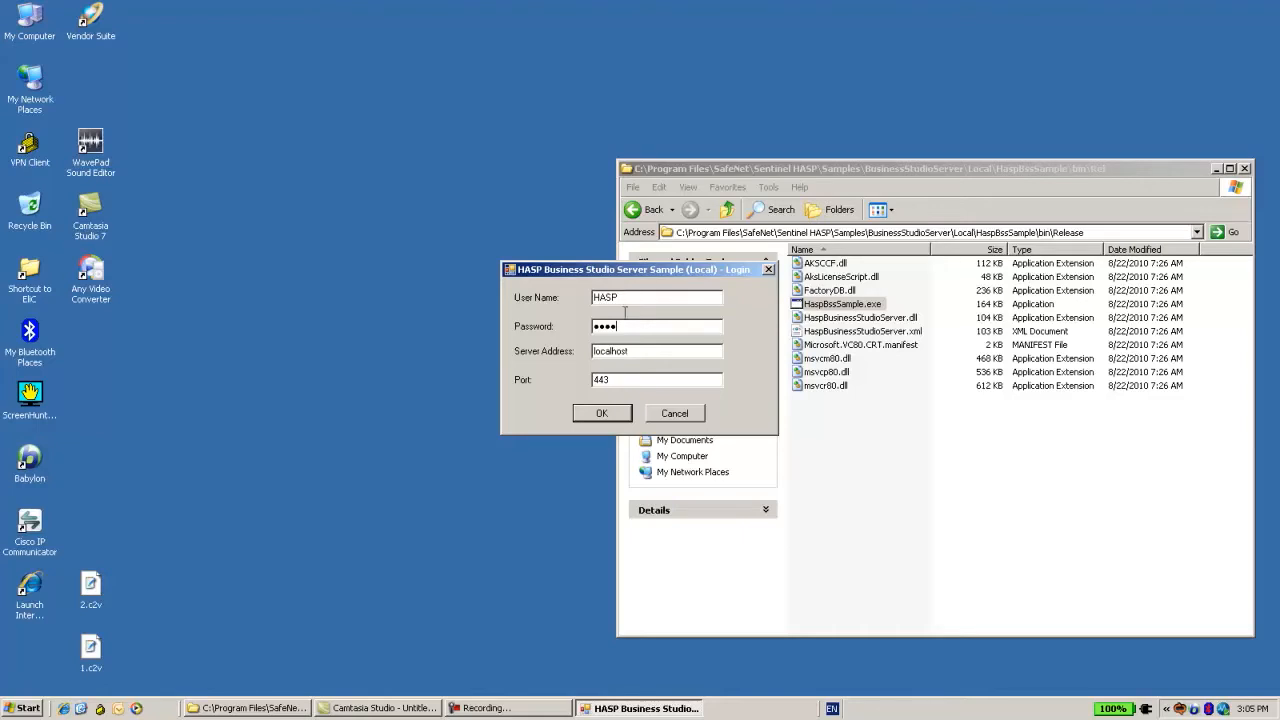
{"action": "mouse_move", "coordinate": [584, 340]}
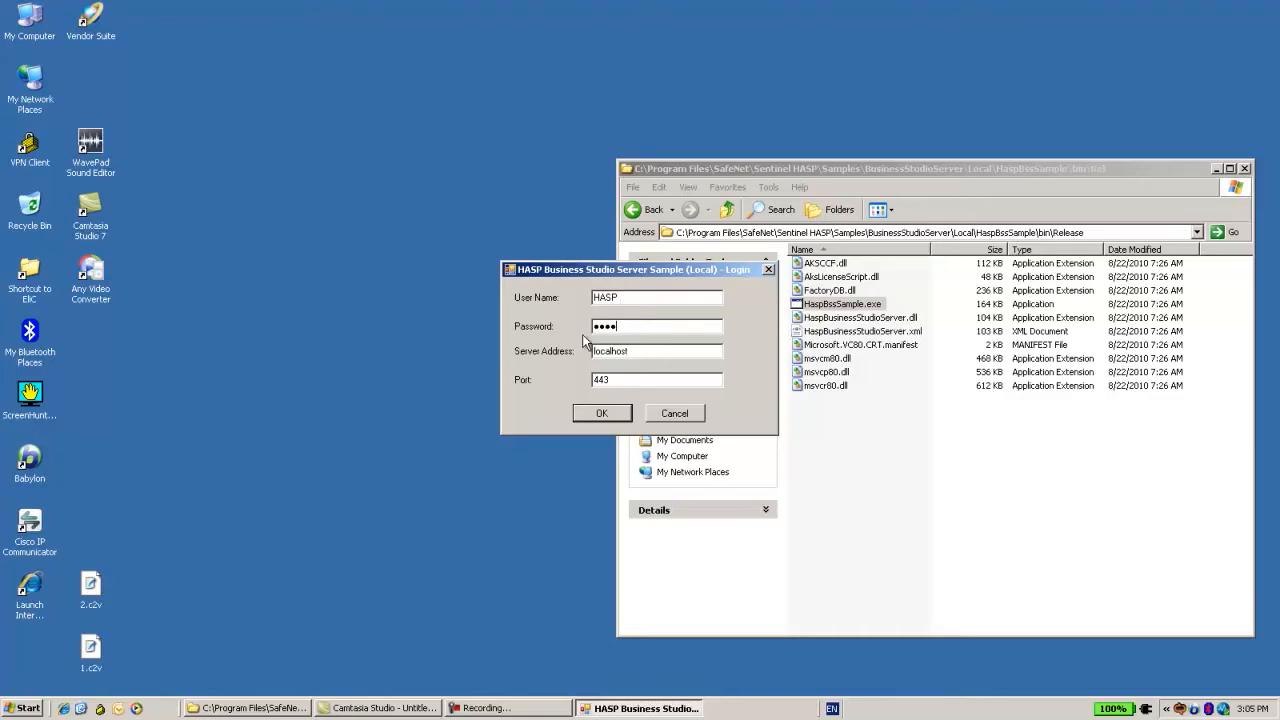
{"action": "mouse_move", "coordinate": [550, 358]}
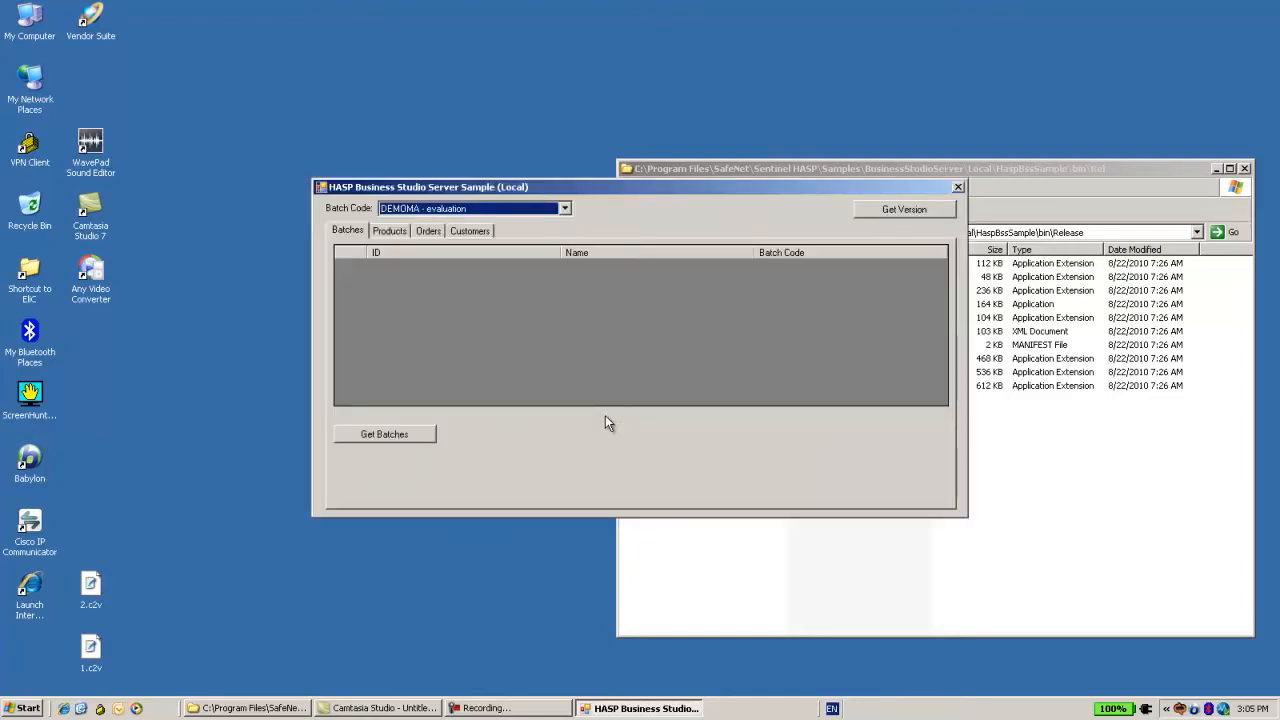
{"action": "mouse_move", "coordinate": [548, 340]}
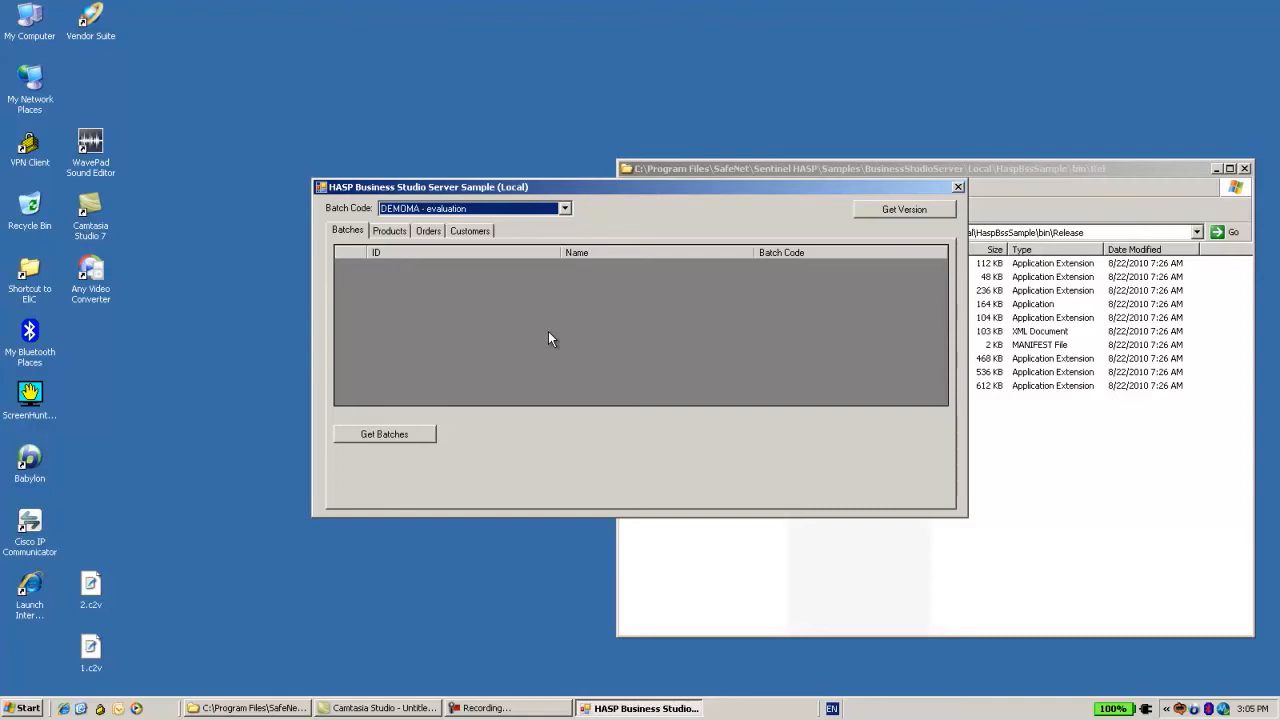
{"action": "mouse_move", "coordinate": [540, 322]}
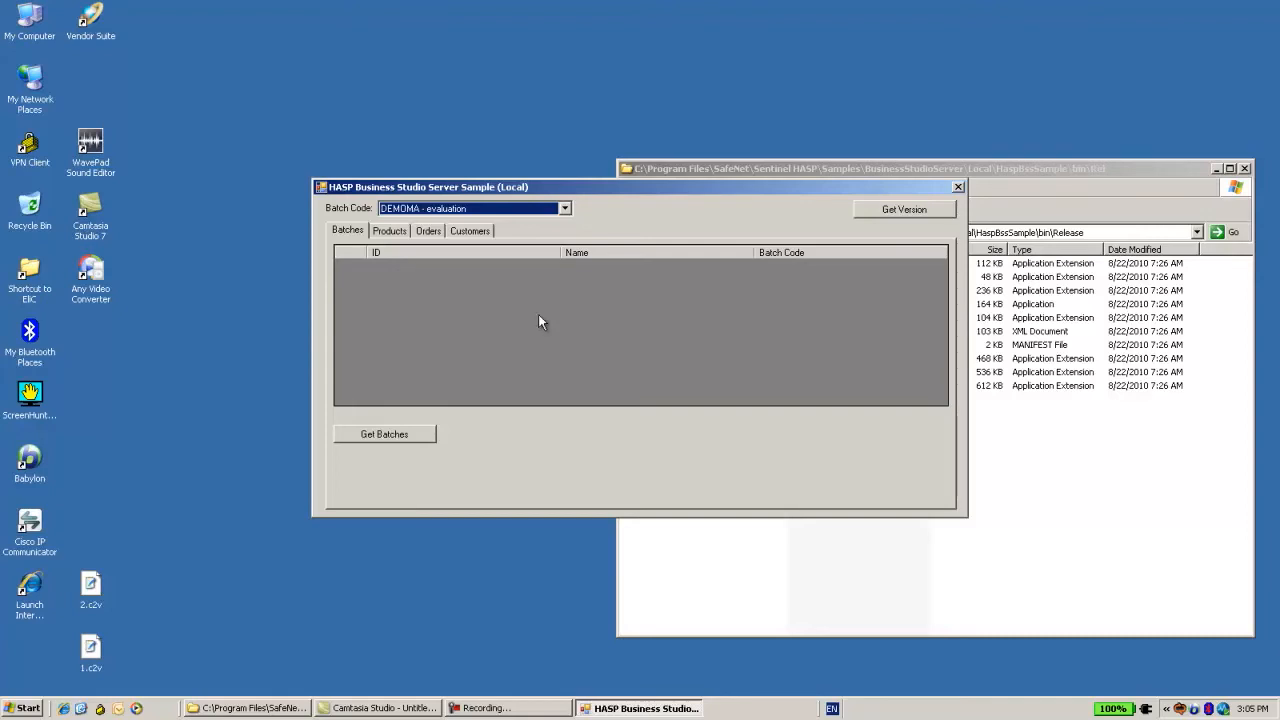
{"action": "mouse_move", "coordinate": [400, 424]}
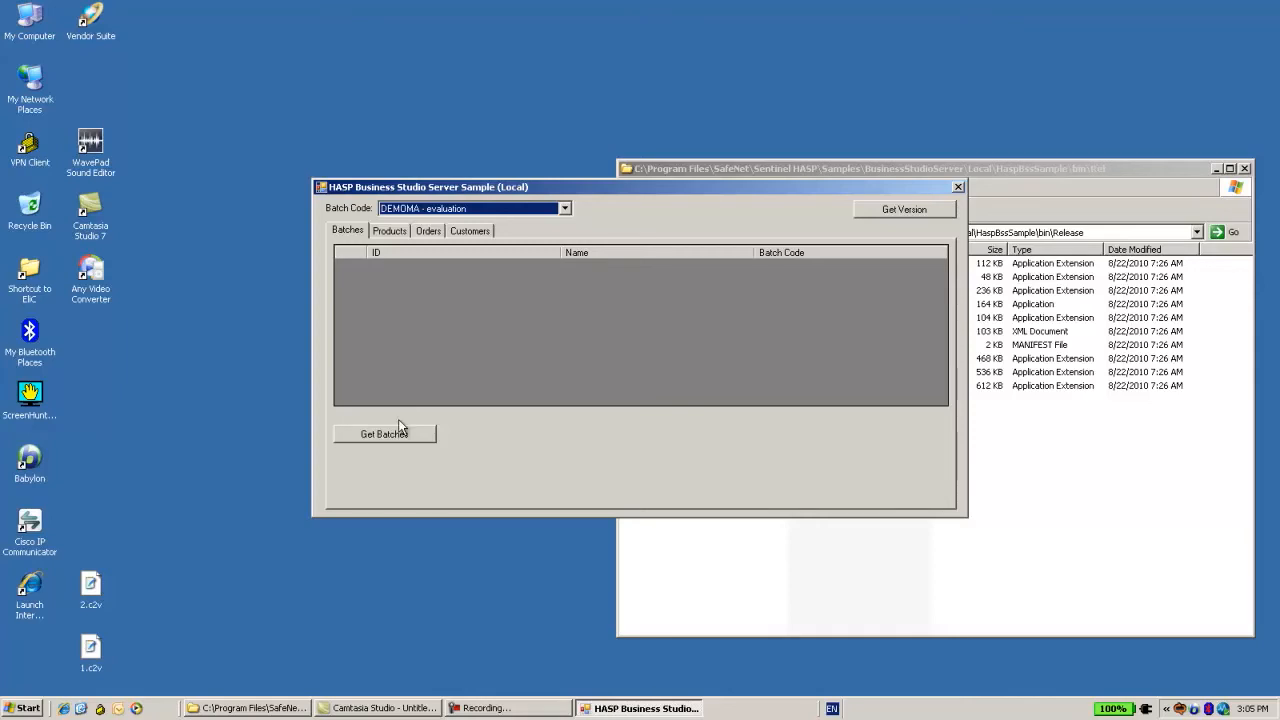
Retrieve the batches DEMOMA - evaluation and EIC, then move to the Products view
{"action": "left_click", "coordinate": [384, 432]}
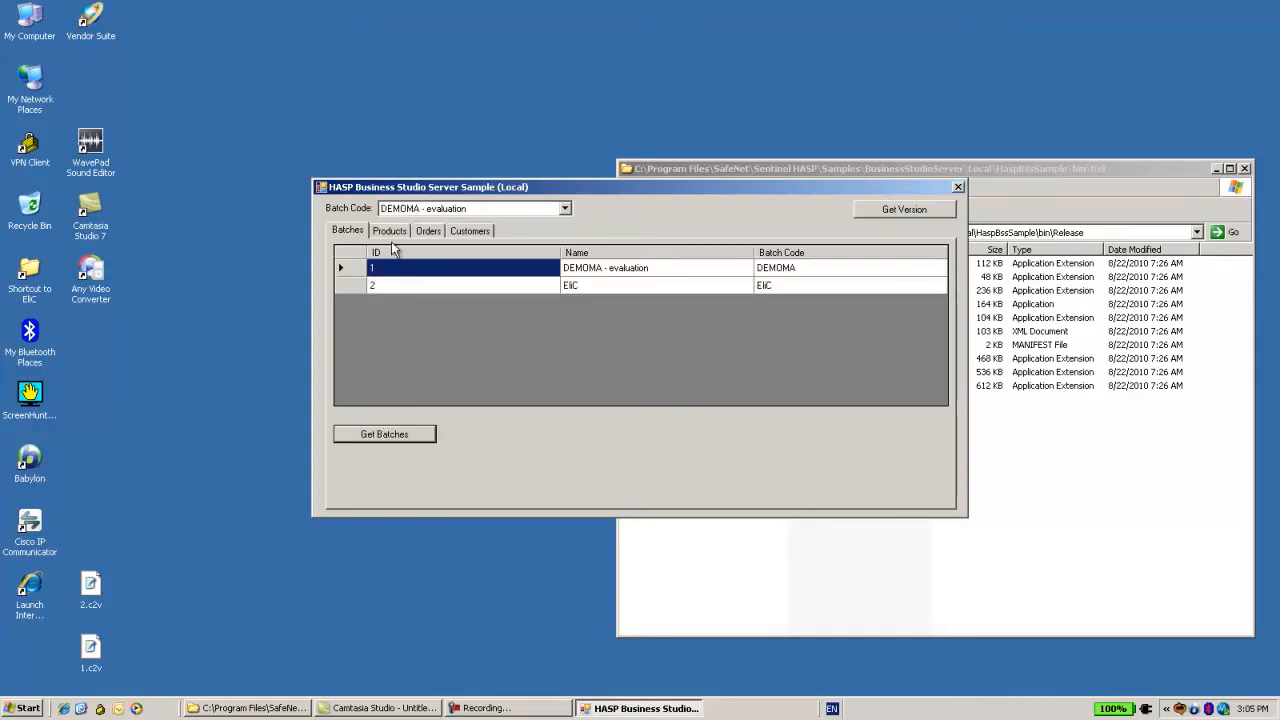
{"action": "left_click", "coordinate": [388, 232]}
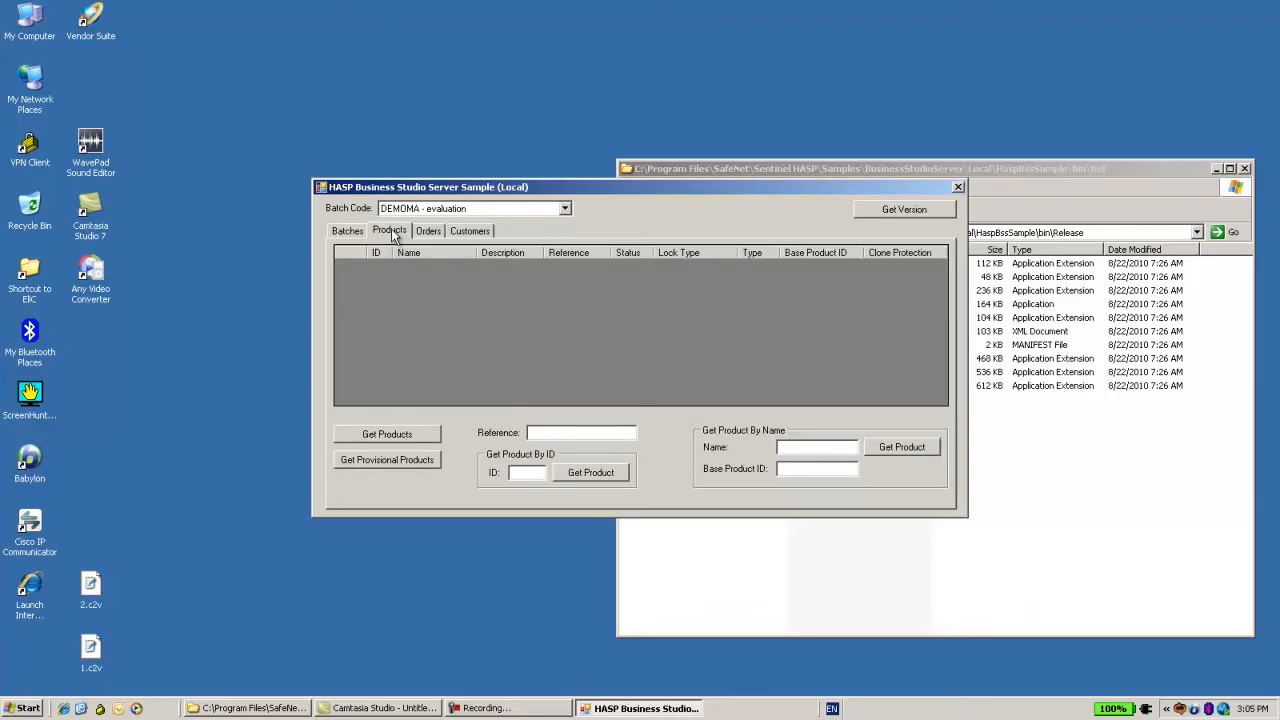
{"action": "mouse_move", "coordinate": [428, 236]}
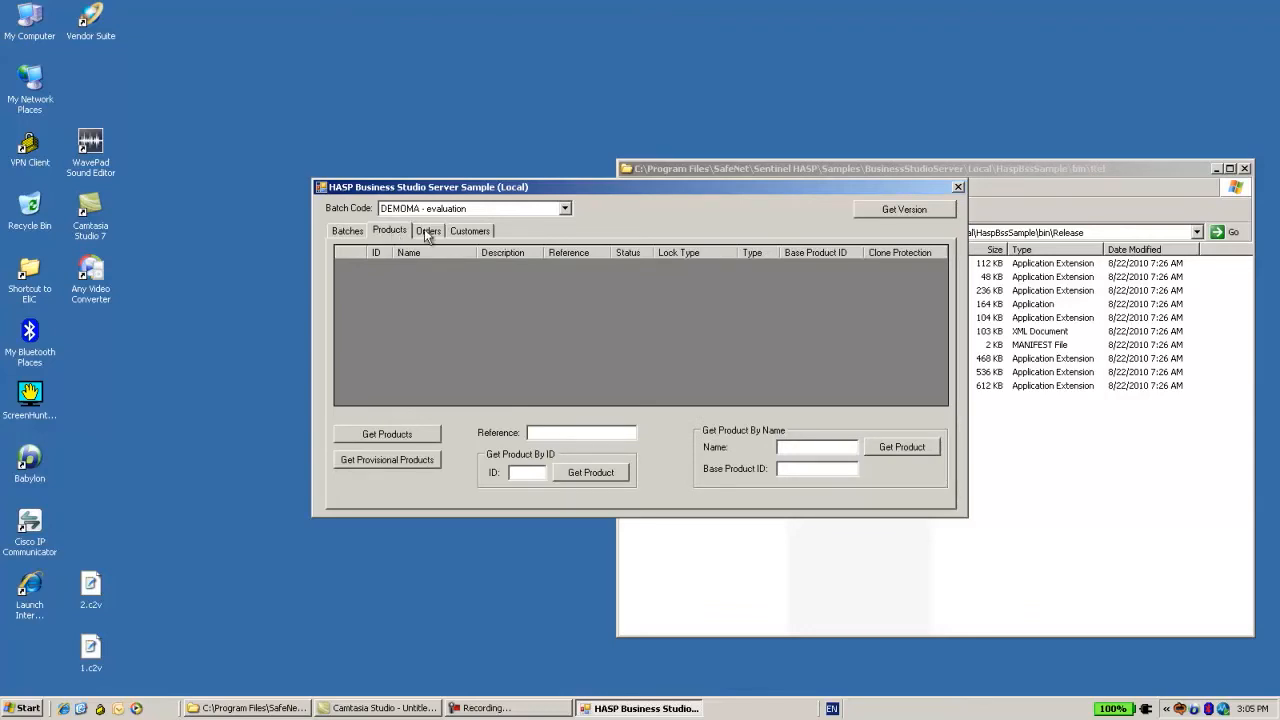
In the Orders view's Manage Fingerprint dialog, browse to the Desktop for a C2V file
{"action": "left_click", "coordinate": [776, 444]}
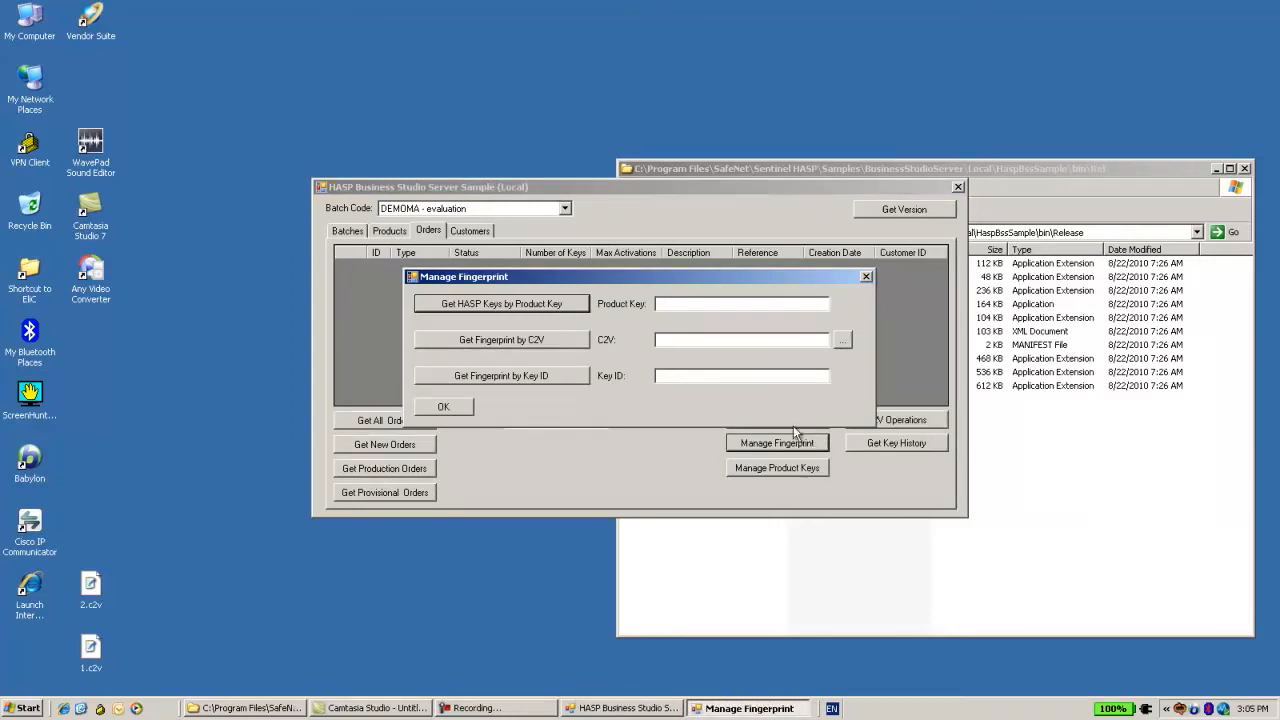
{"action": "mouse_move", "coordinate": [490, 348]}
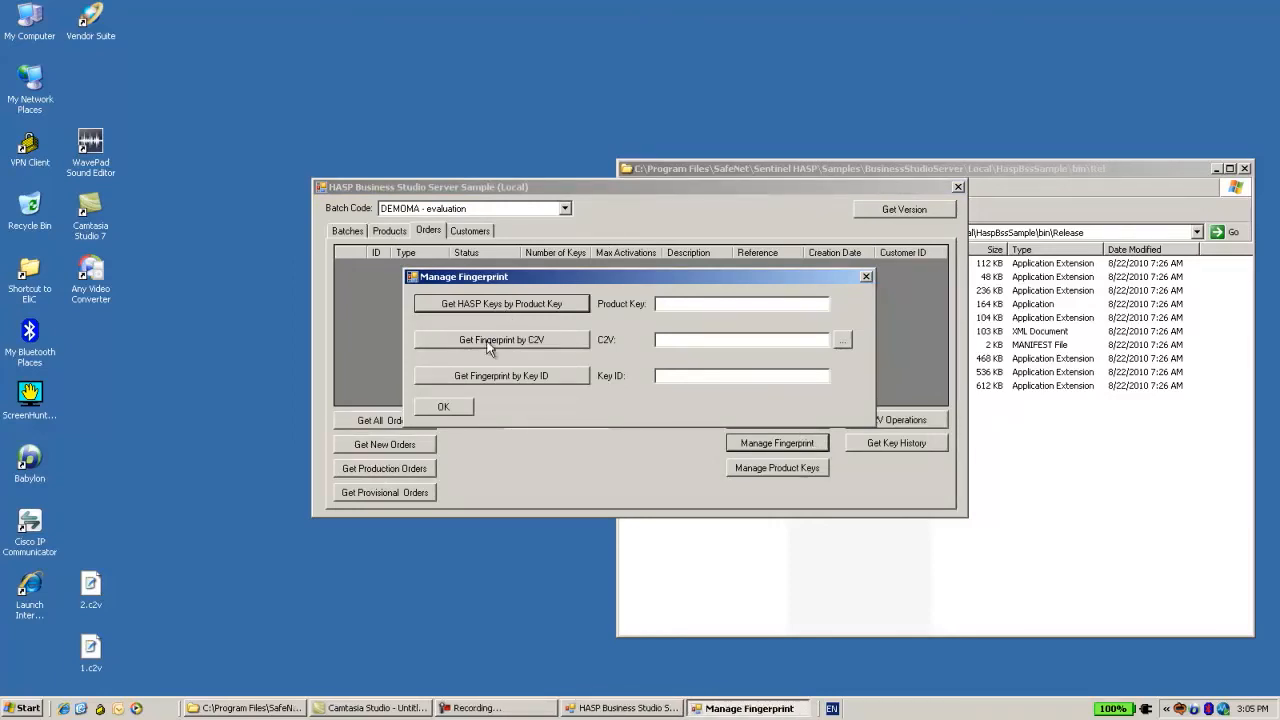
{"action": "mouse_move", "coordinate": [556, 340]}
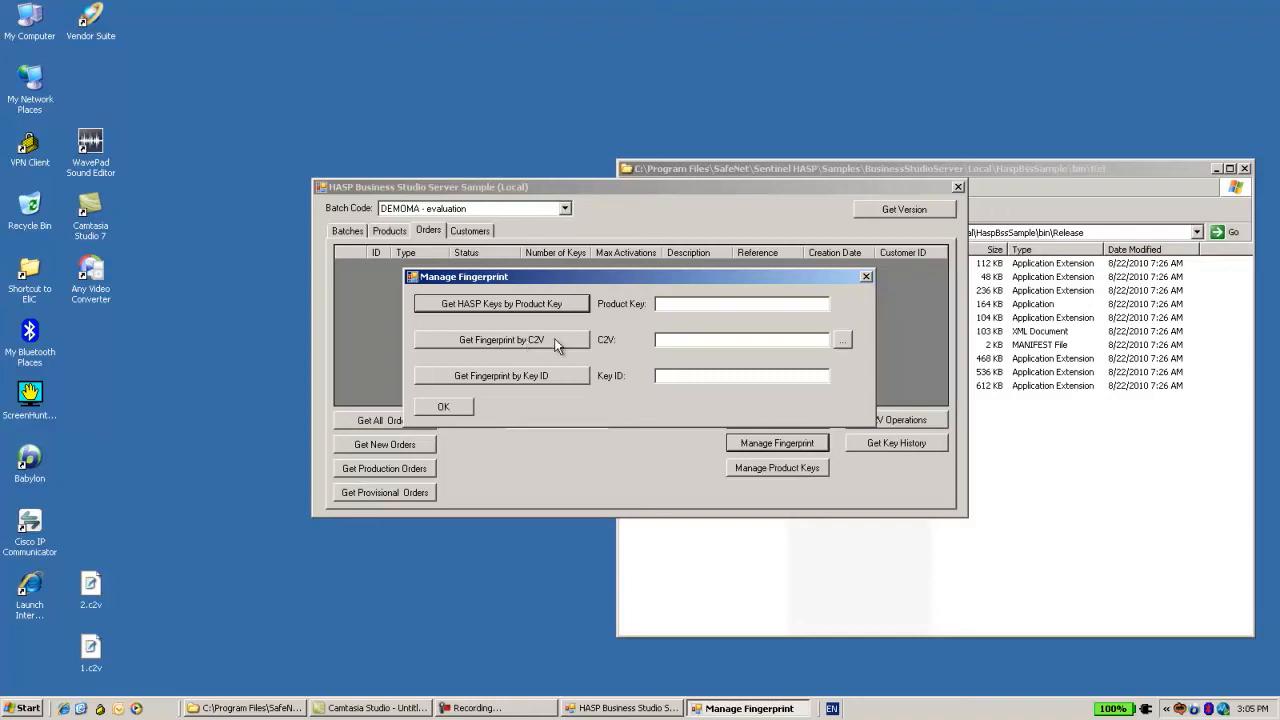
{"action": "left_click", "coordinate": [844, 340]}
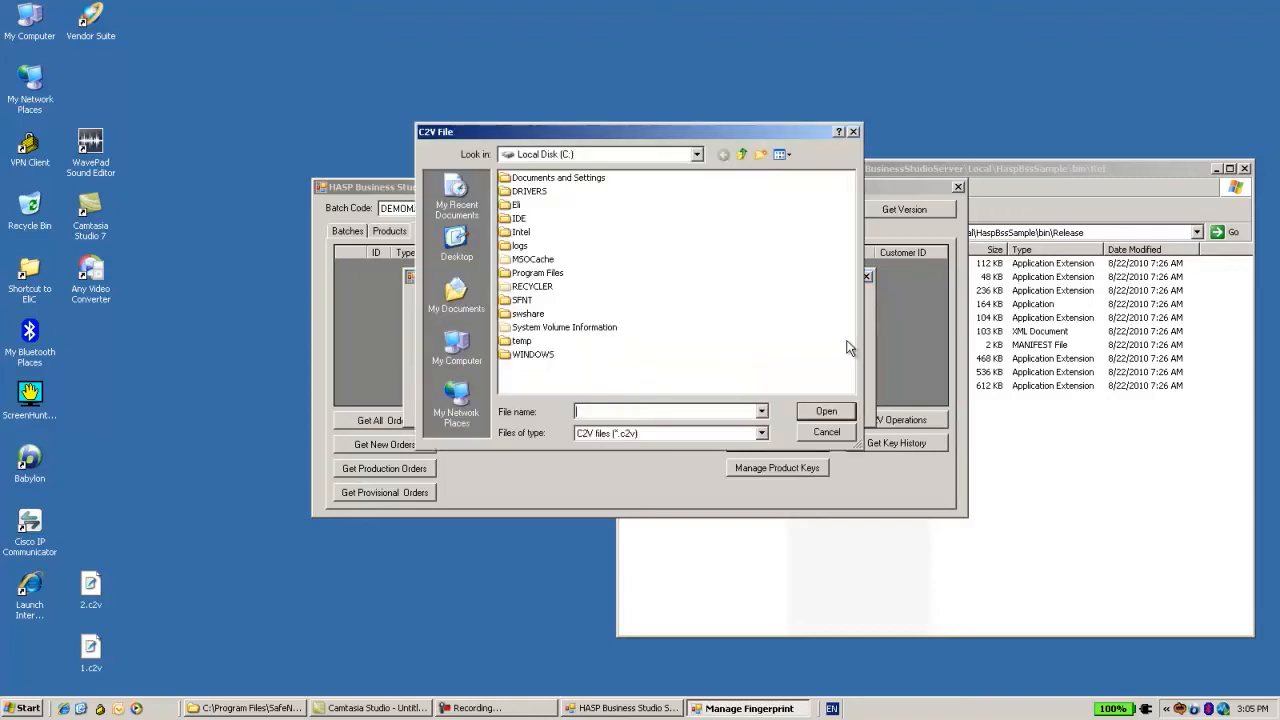
{"action": "left_click", "coordinate": [456, 240]}
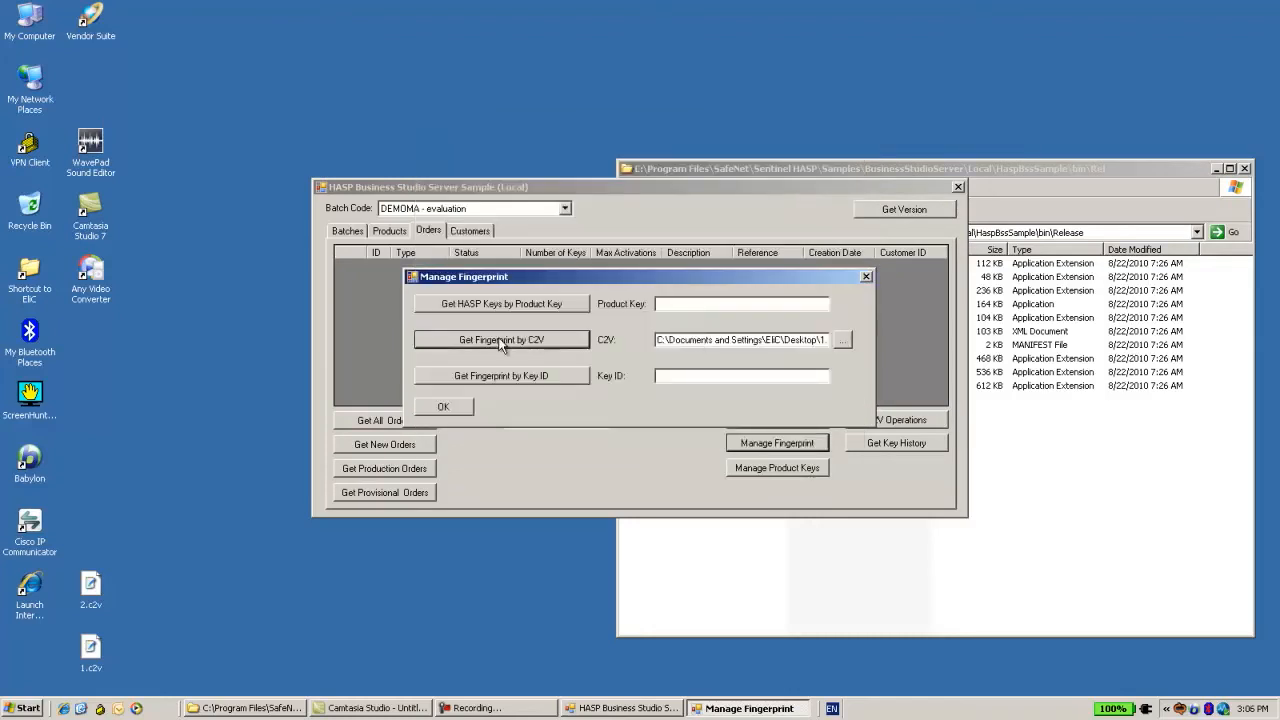
{"action": "left_click", "coordinate": [500, 340]}
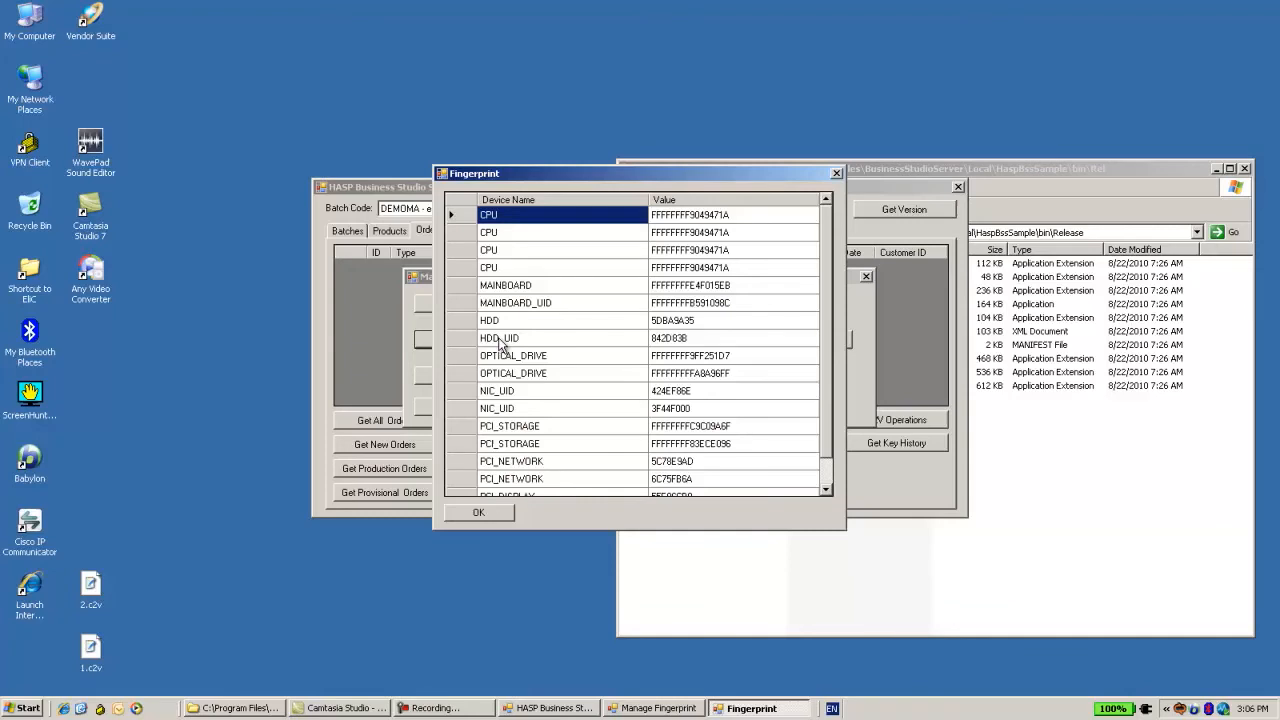
{"action": "mouse_move", "coordinate": [548, 236]}
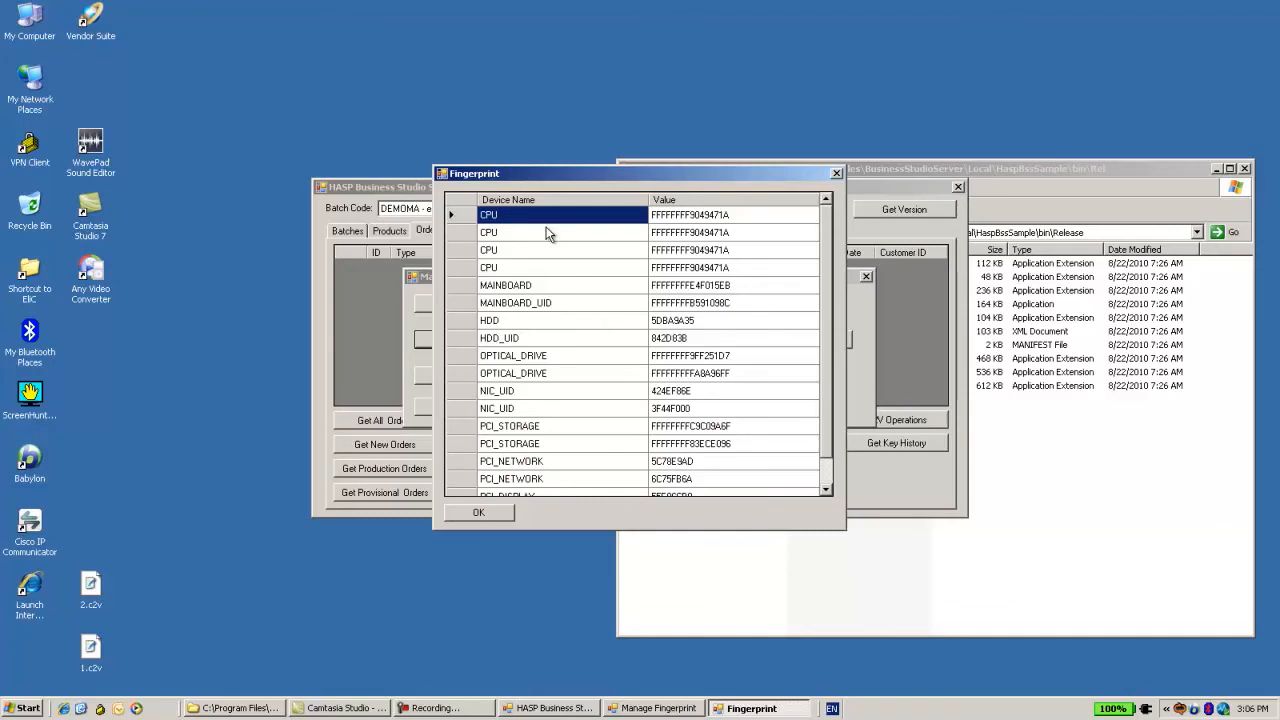
{"action": "mouse_move", "coordinate": [520, 266]}
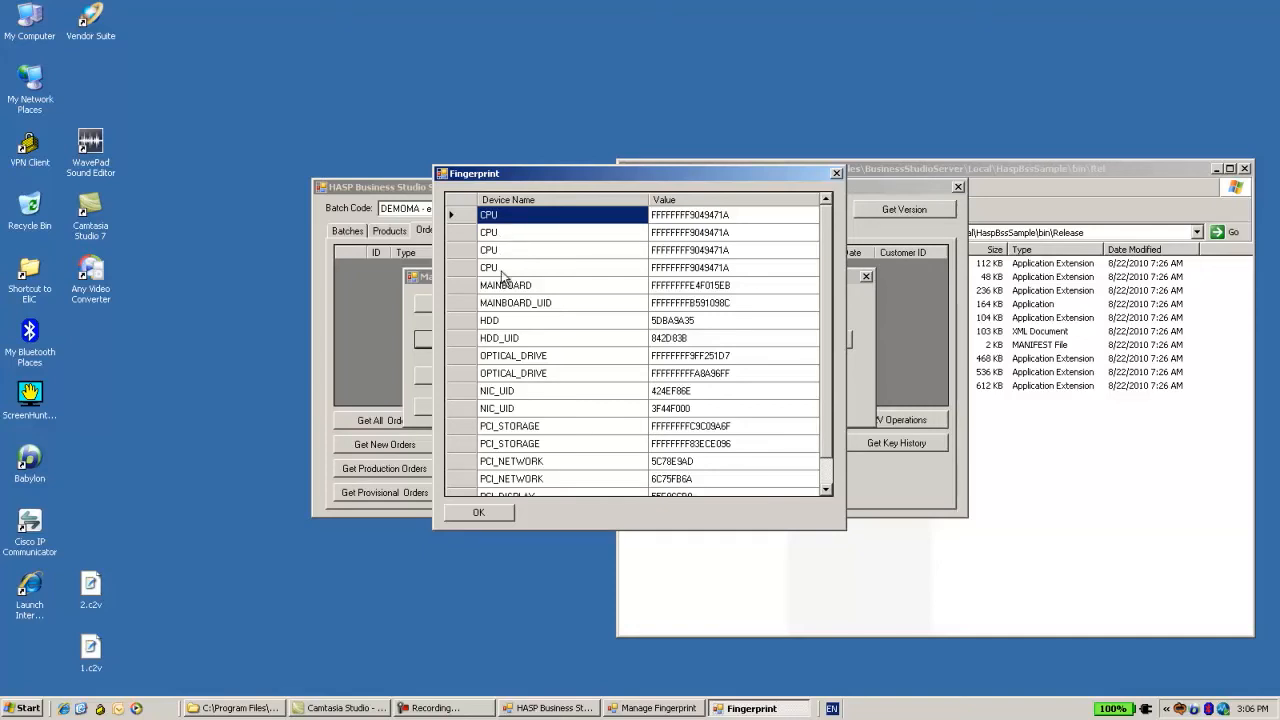
{"action": "mouse_move", "coordinate": [656, 304]}
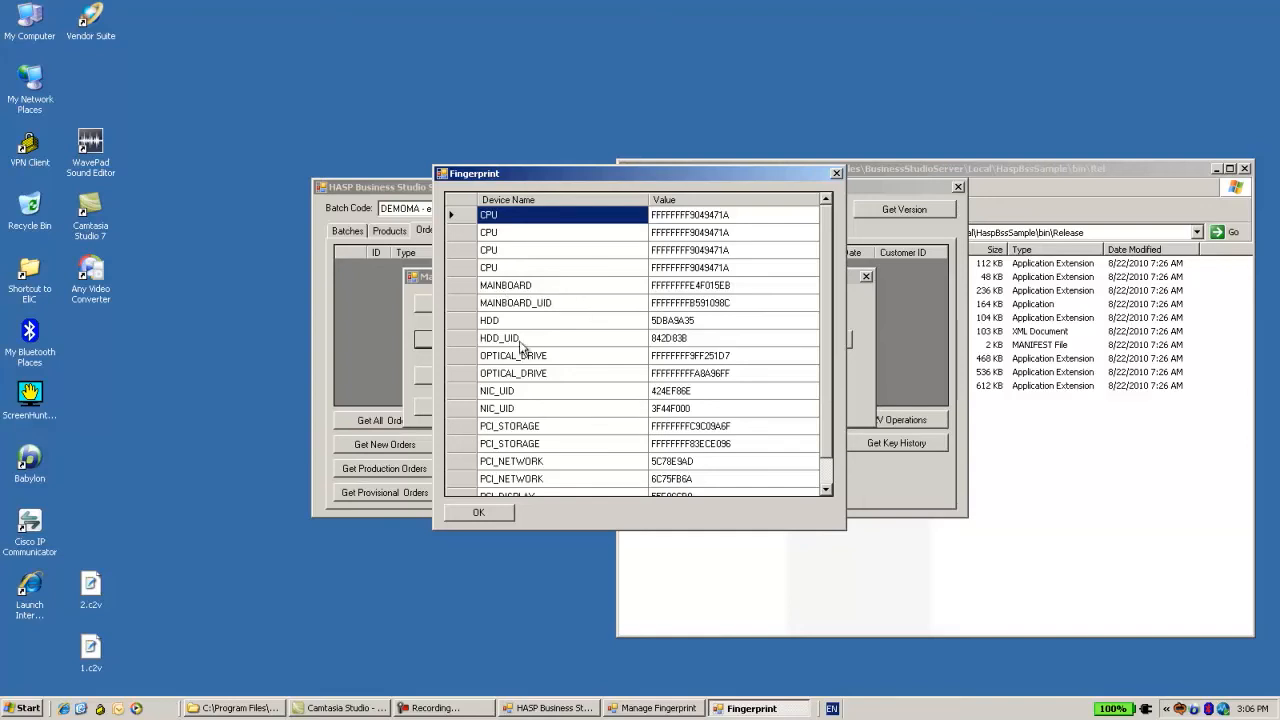
{"action": "mouse_move", "coordinate": [516, 388]}
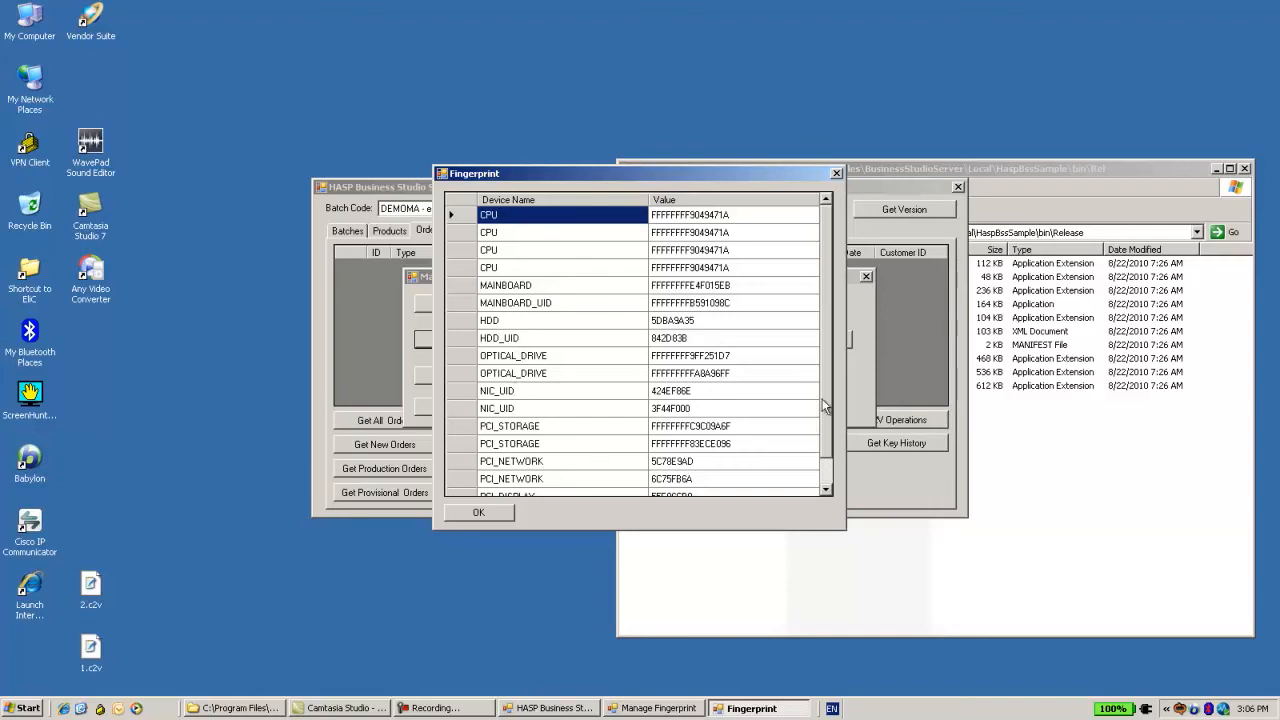
{"action": "mouse_move", "coordinate": [826, 372]}
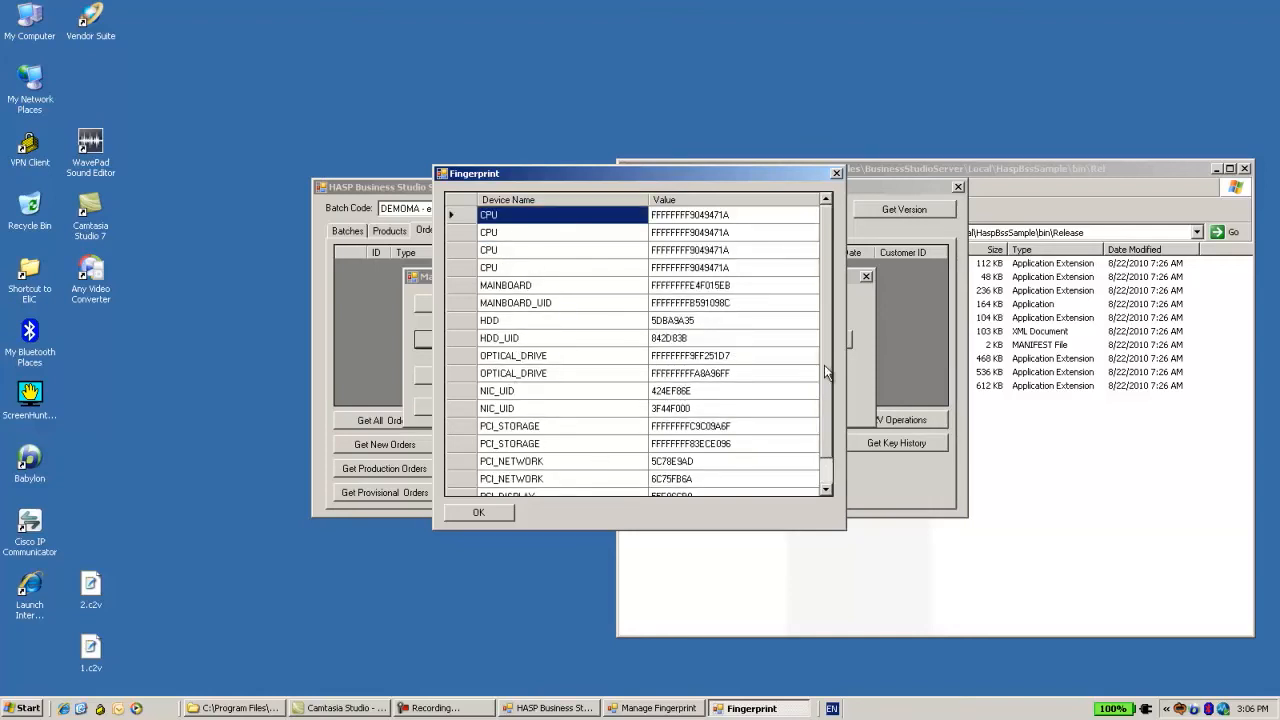
{"action": "mouse_move", "coordinate": [638, 302]}
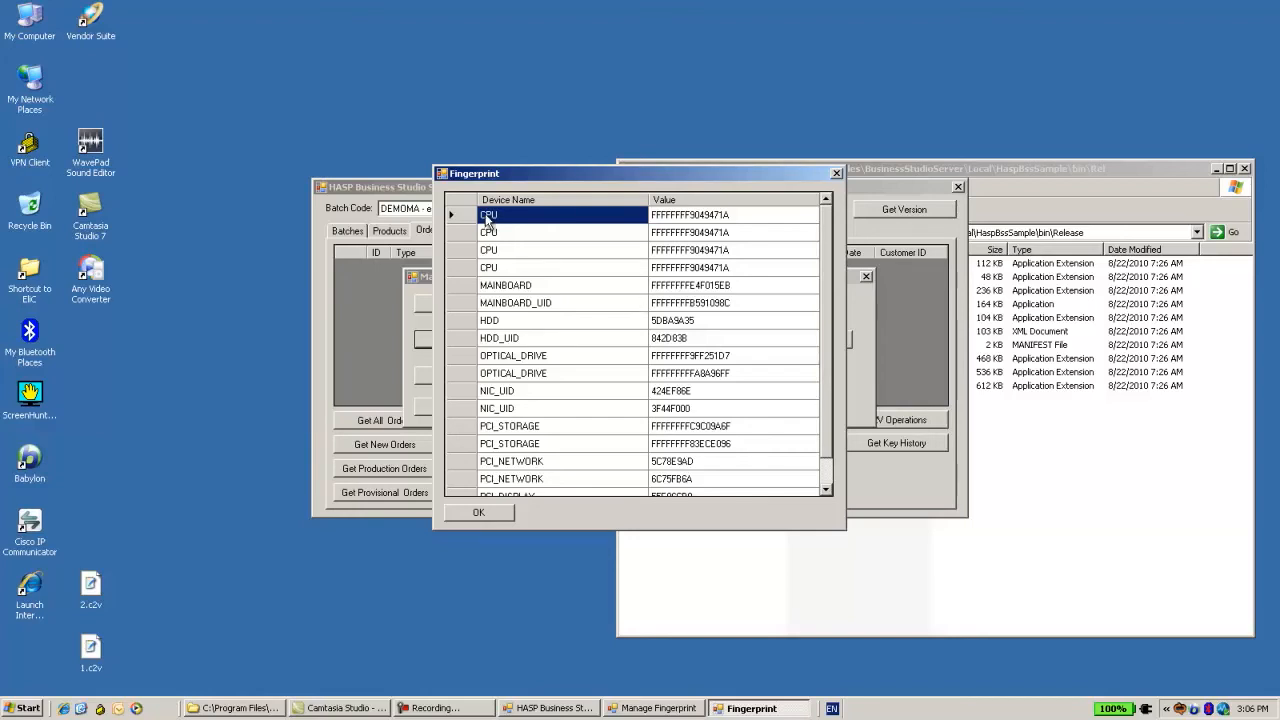
{"action": "mouse_move", "coordinate": [808, 232]}
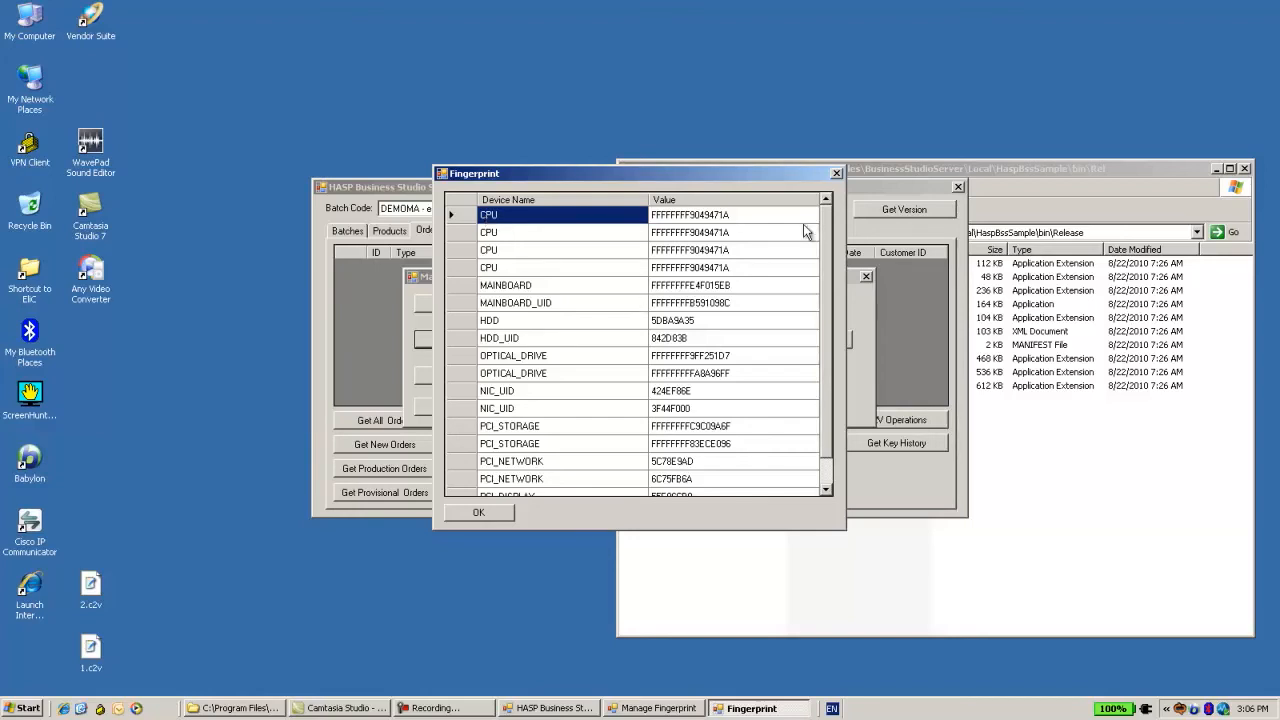
{"action": "mouse_move", "coordinate": [844, 180]}
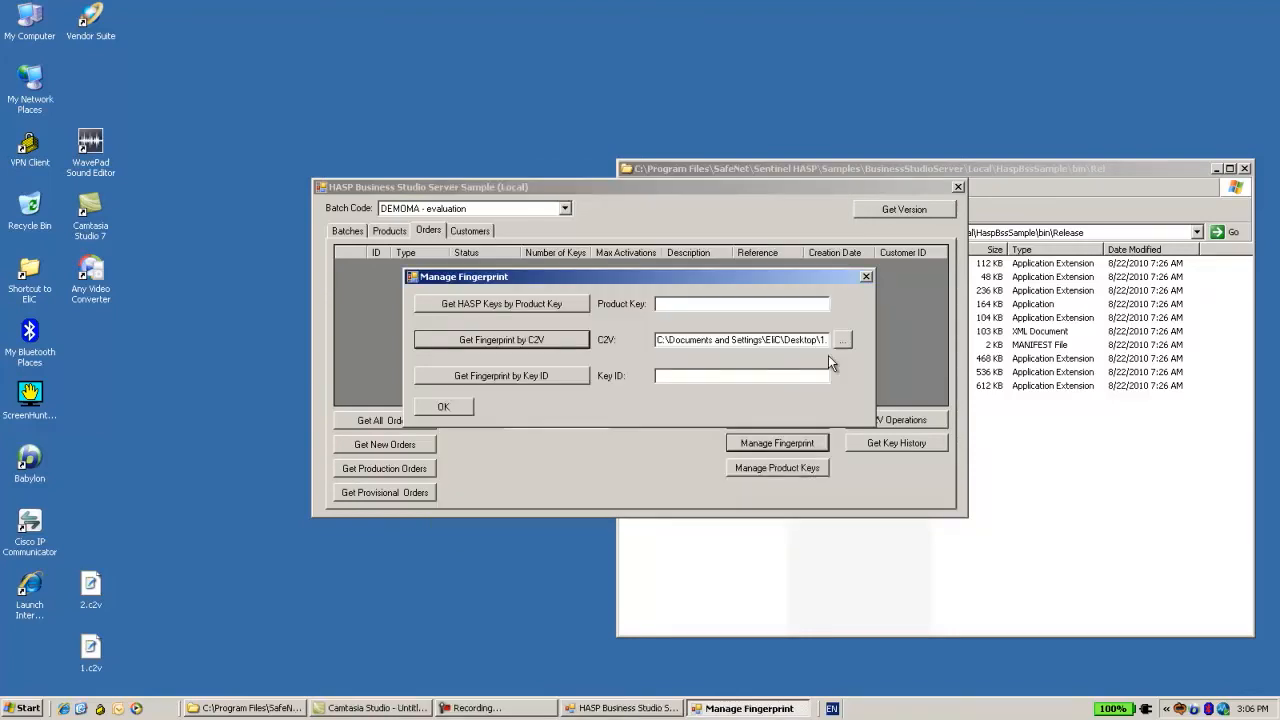
Load the second desktop C2V file and show its fingerprint, e.g. CPU F00876
{"action": "left_click", "coordinate": [842, 340]}
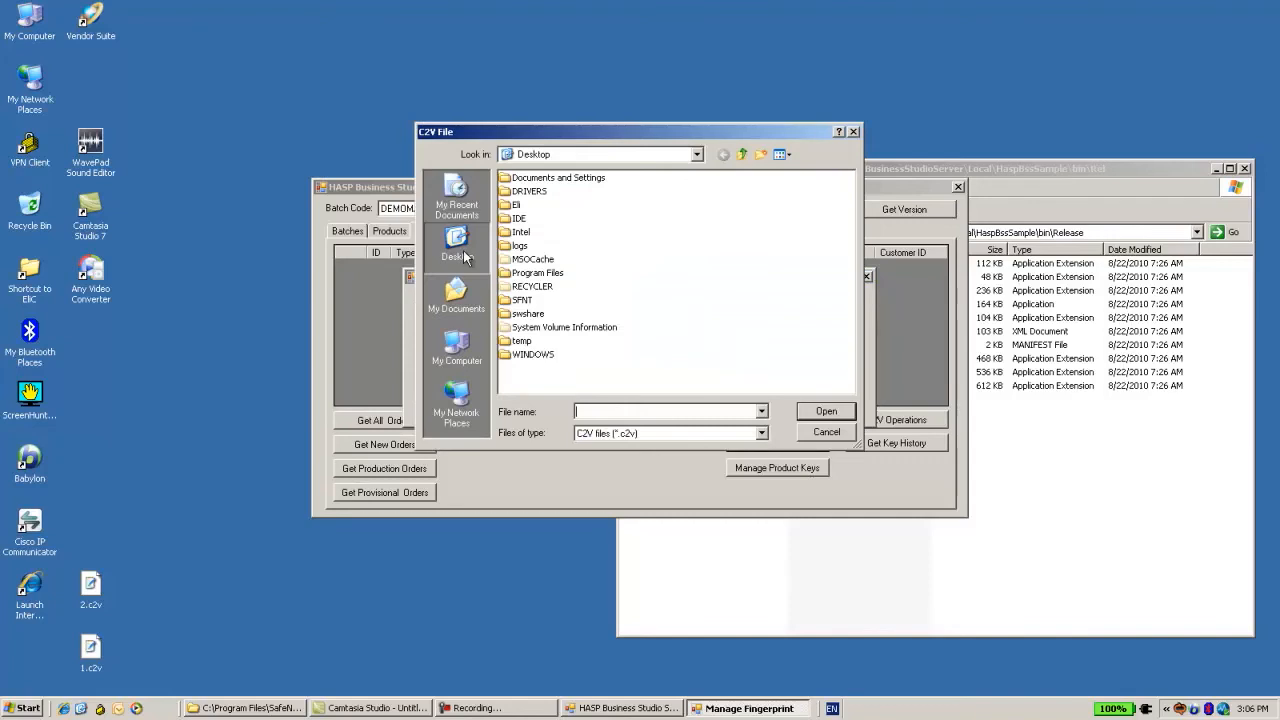
{"action": "left_click", "coordinate": [824, 412]}
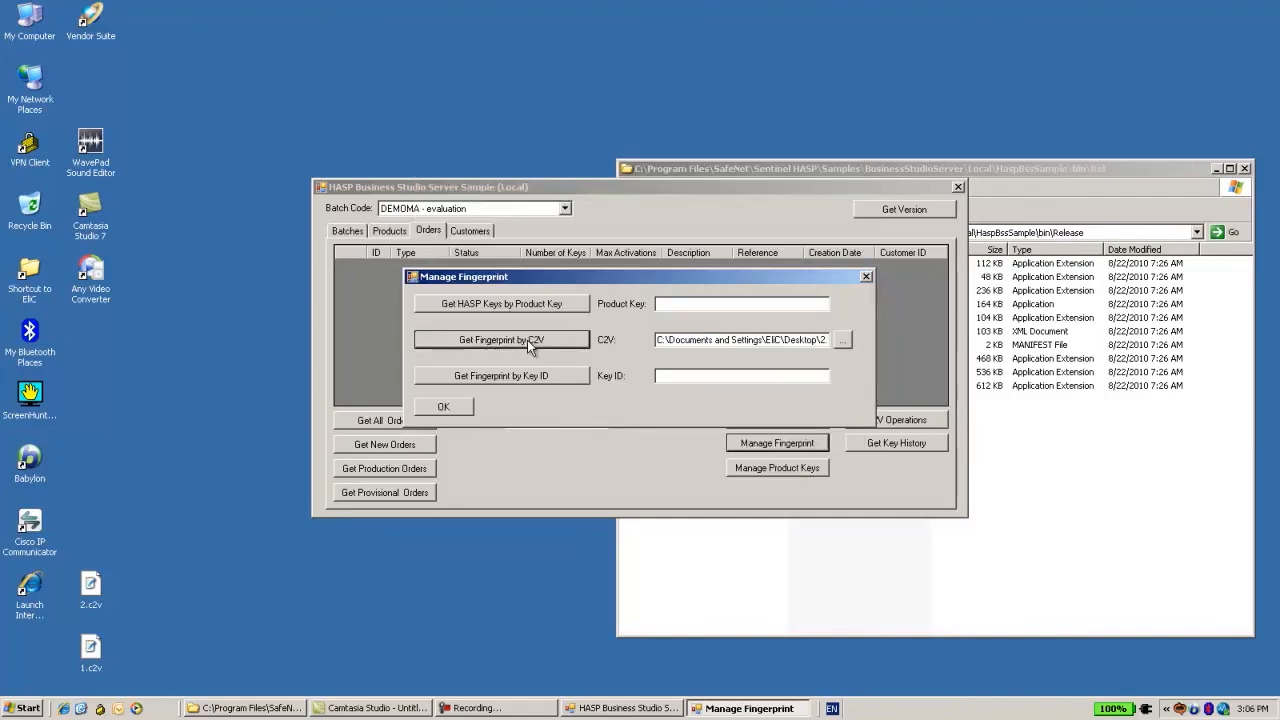
{"action": "left_click", "coordinate": [500, 340]}
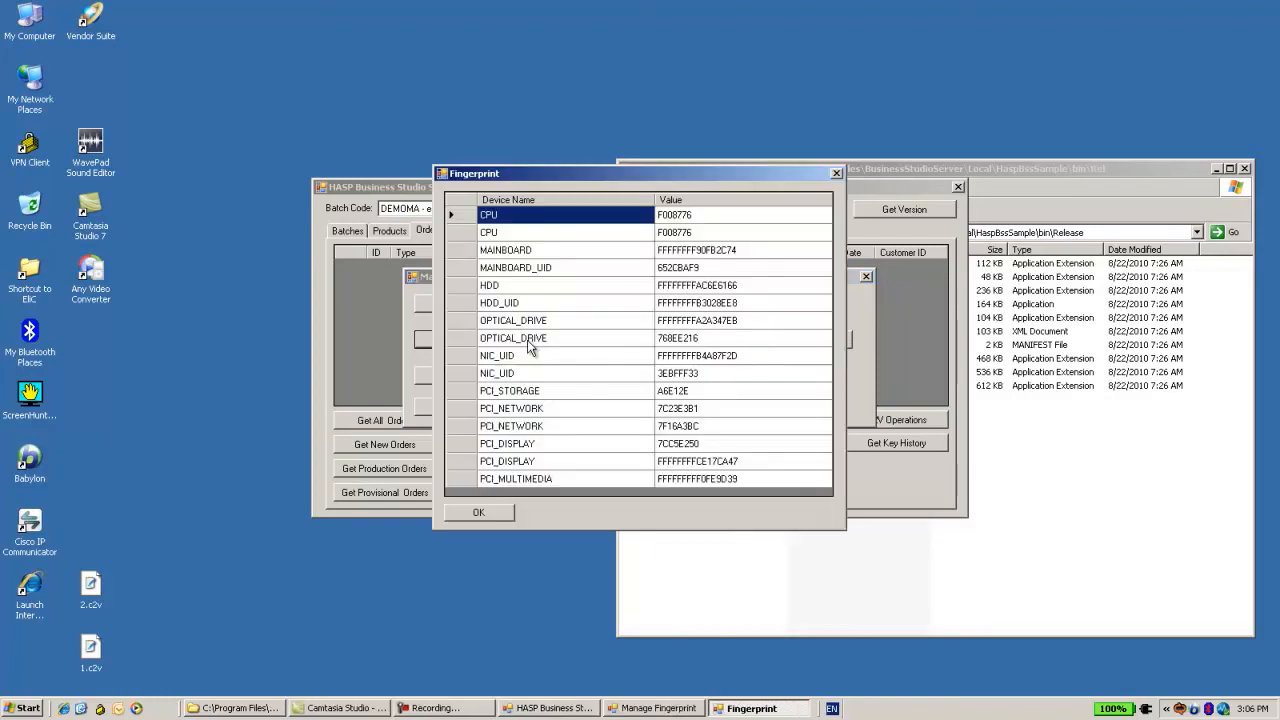
{"action": "mouse_move", "coordinate": [528, 250]}
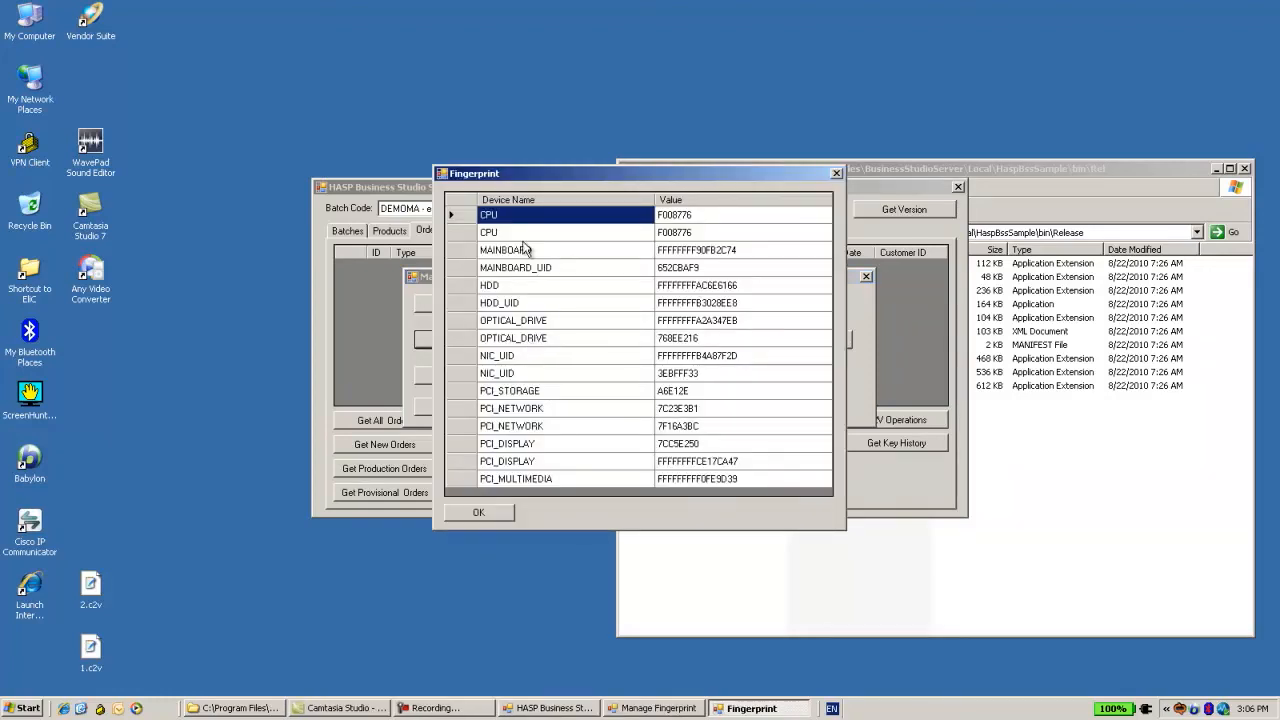
{"action": "left_click", "coordinate": [488, 232]}
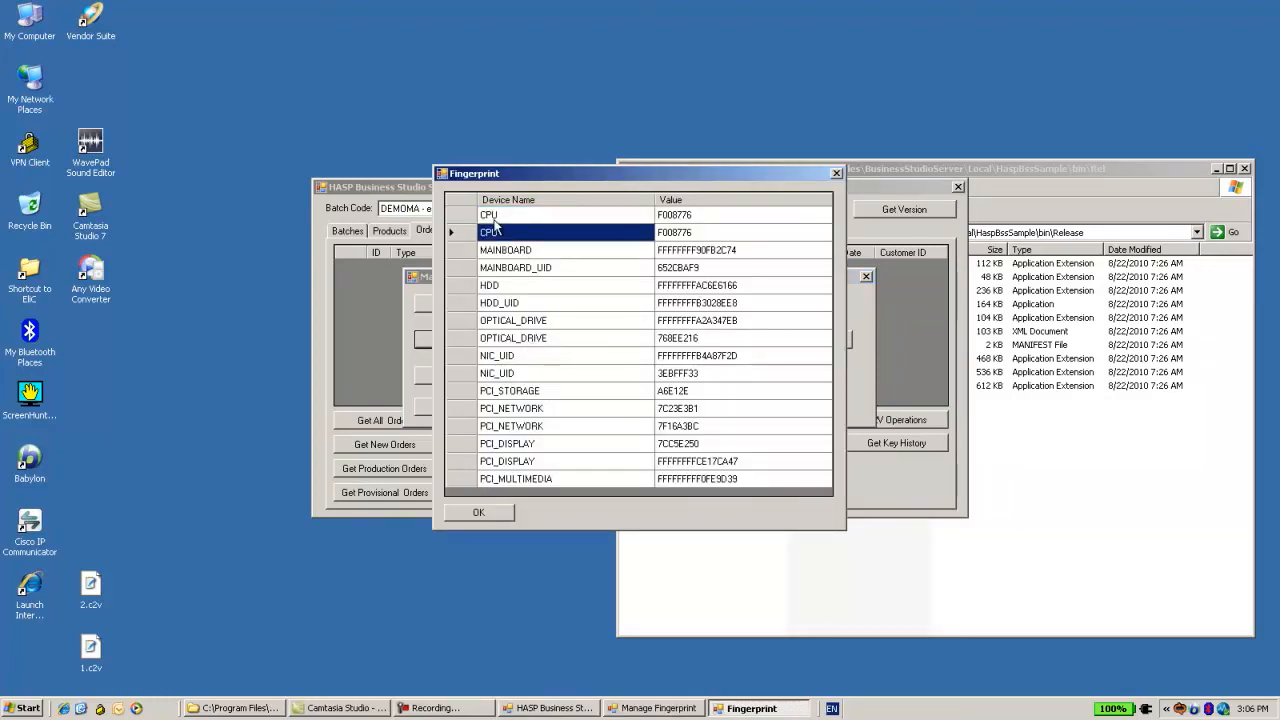